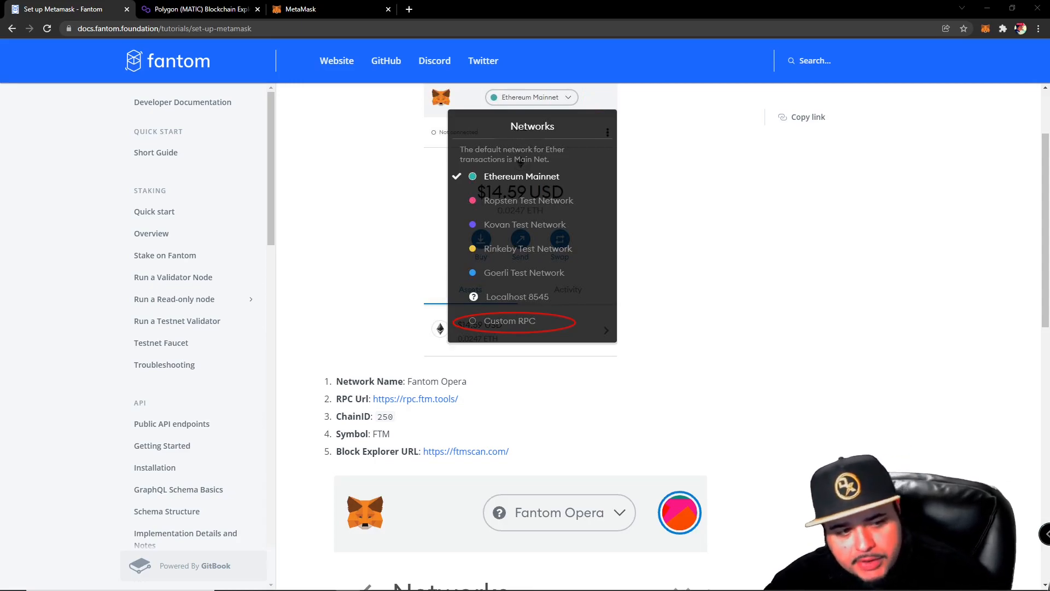
mouse_move(816, 533)
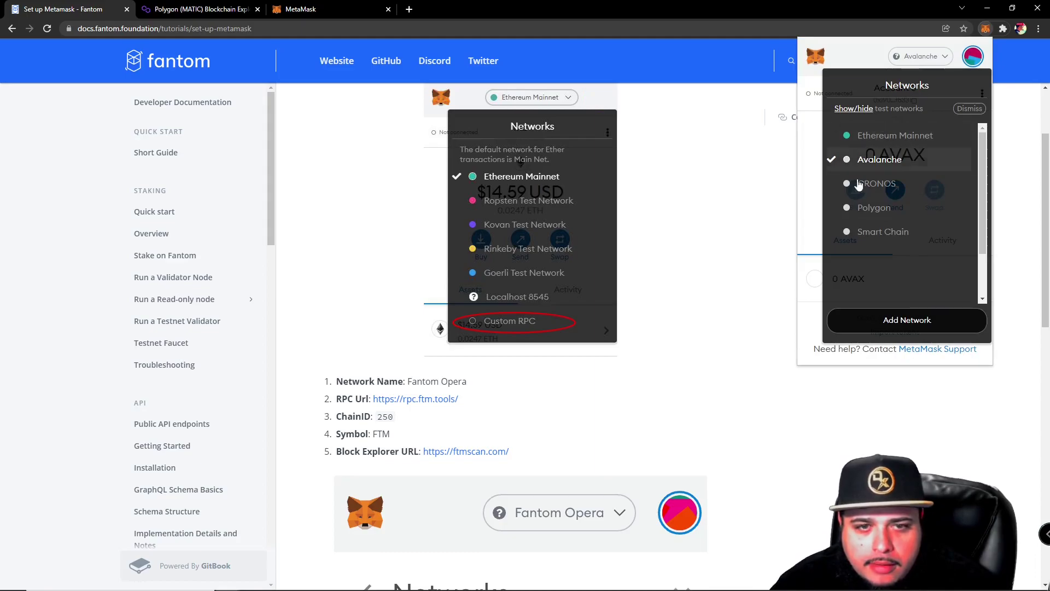
mouse_move(903, 331)
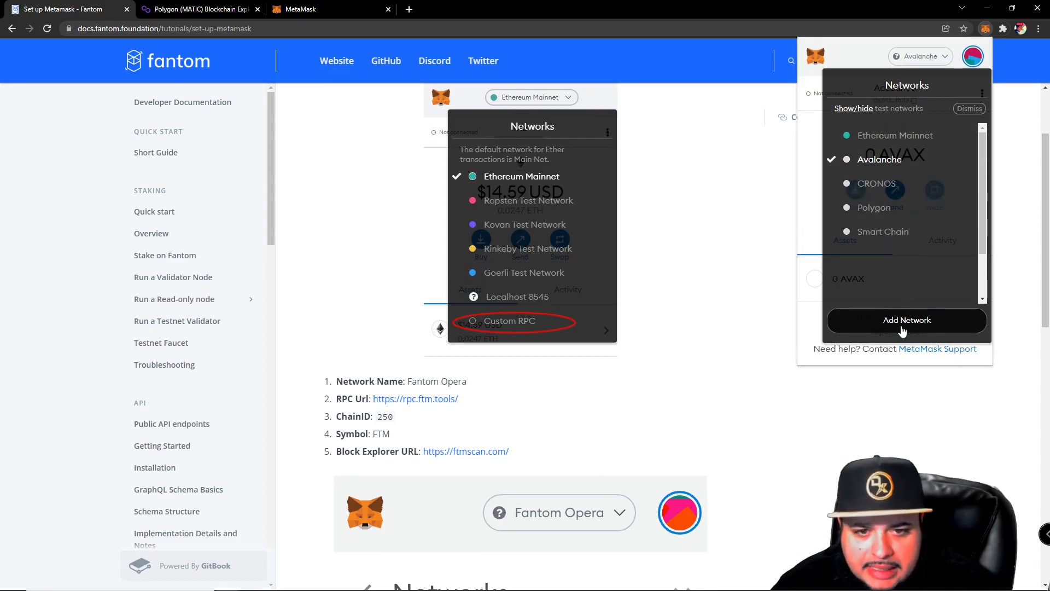
Begin adding a new custom network from the Networks list.
click(907, 319)
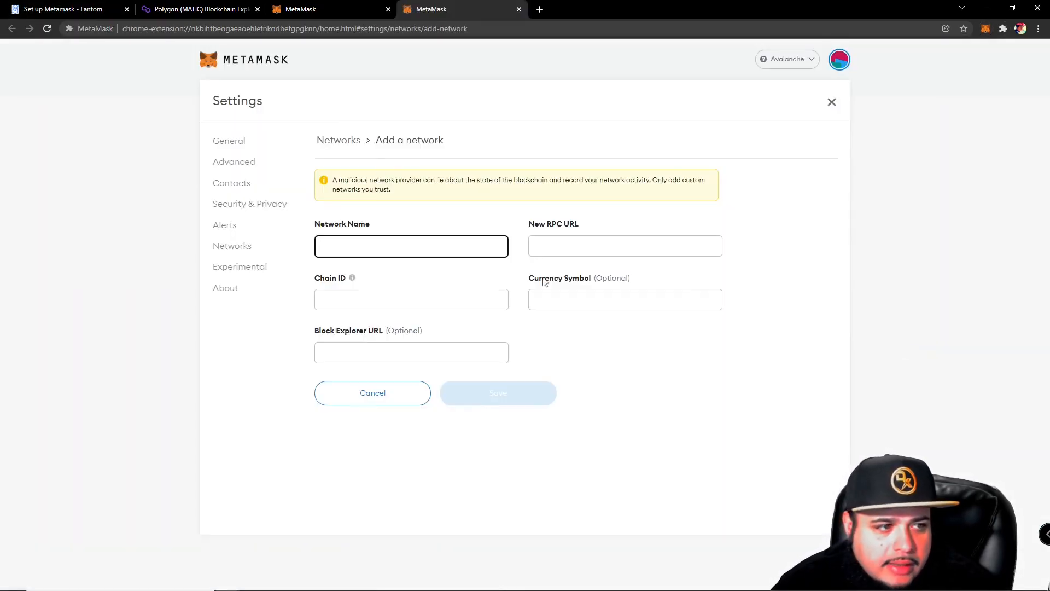
mouse_move(489, 541)
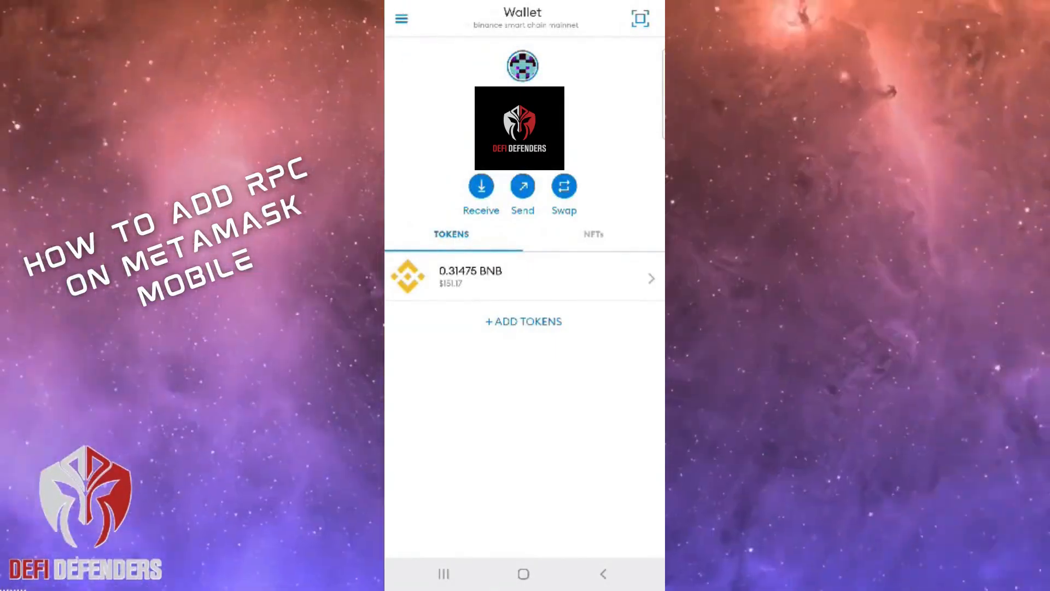
Reach Networks settings via the side menu and start a new network entry.
click(401, 18)
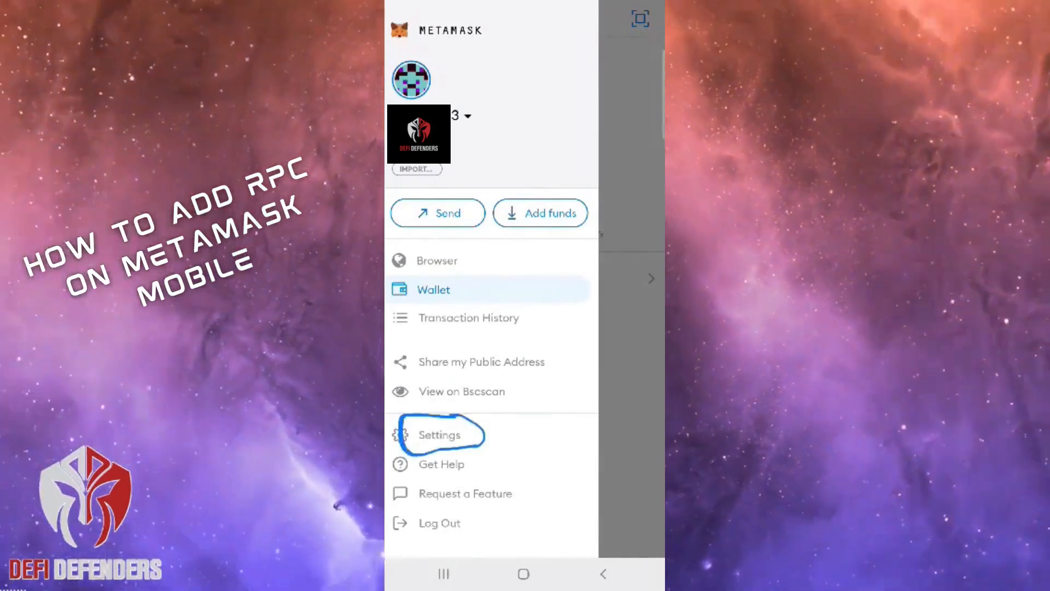
click(439, 434)
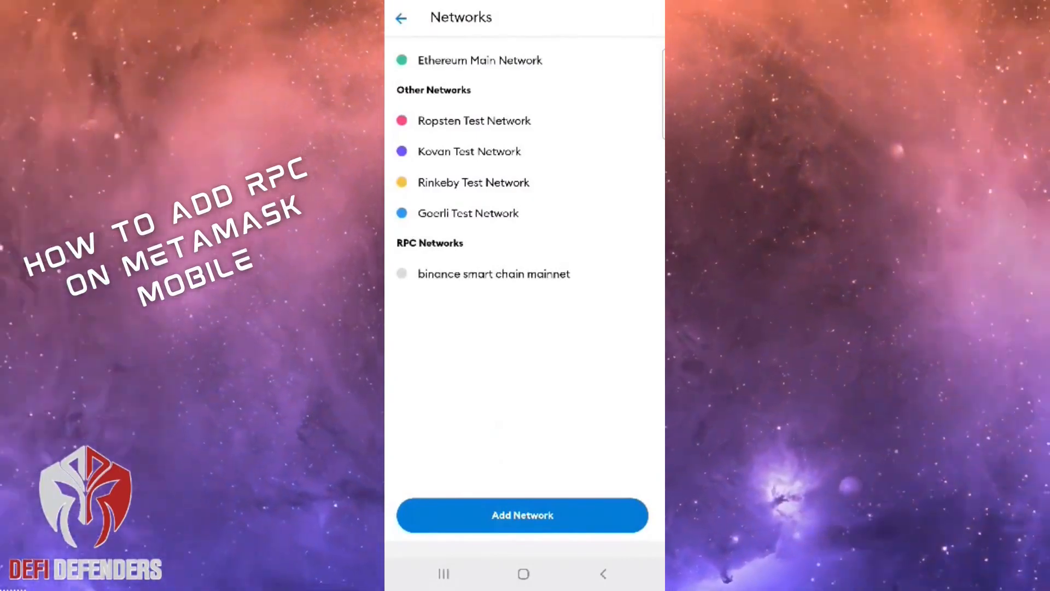
click(522, 516)
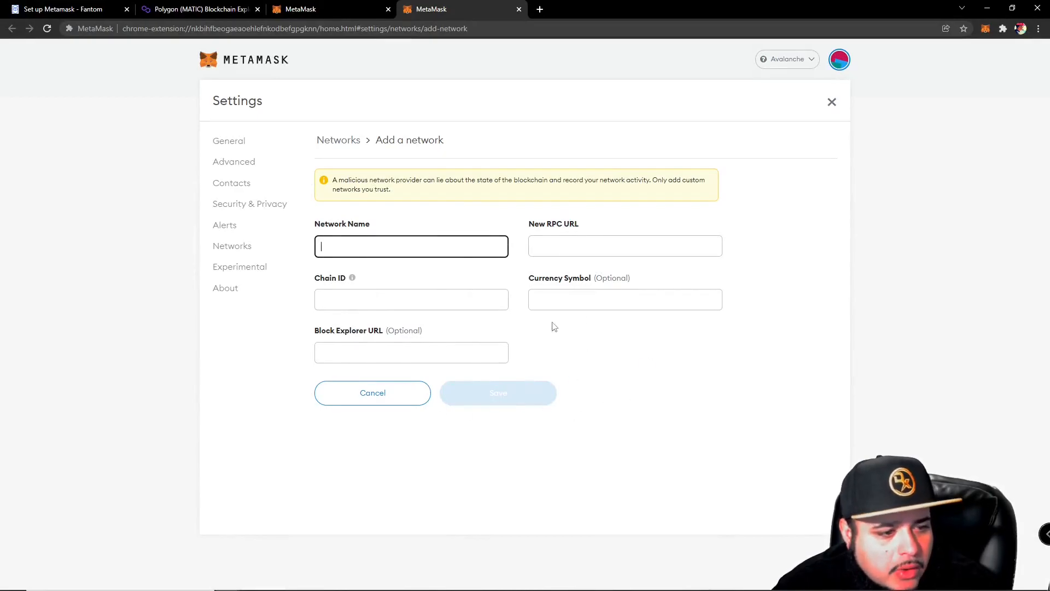
mouse_move(64, 9)
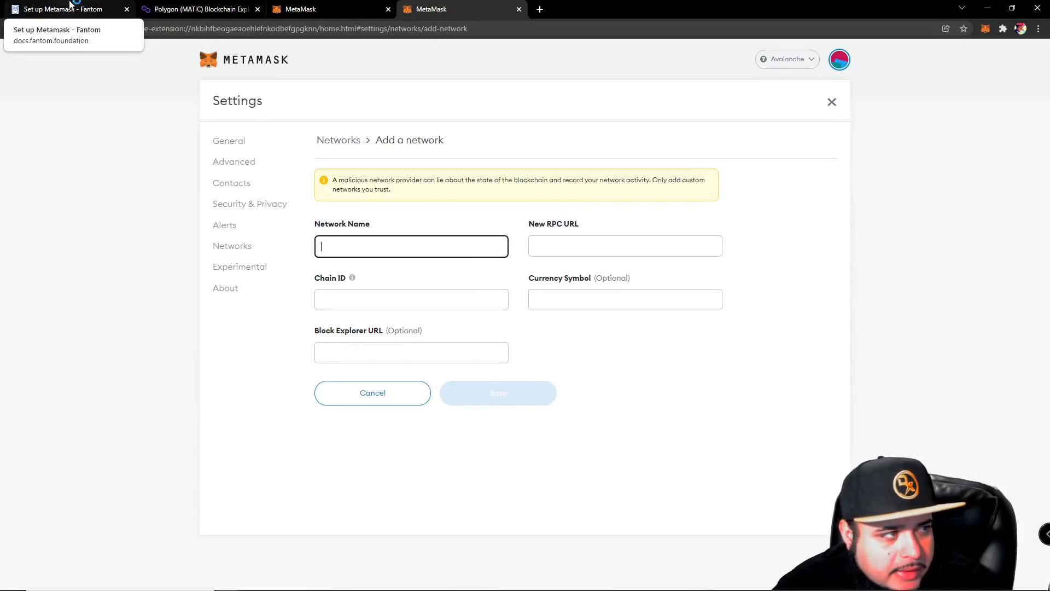
click(64, 9)
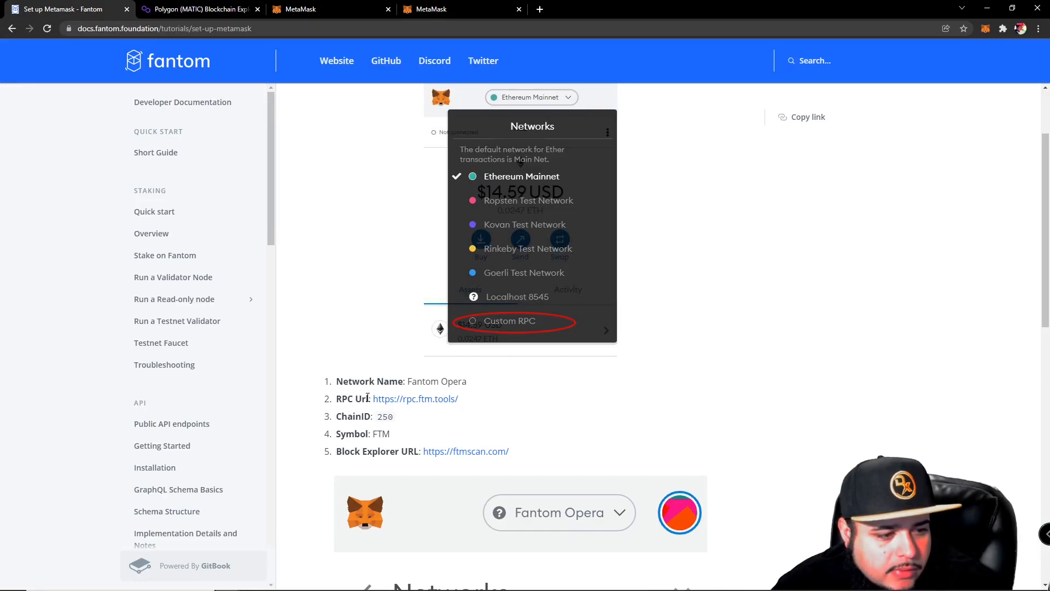
mouse_move(464, 403)
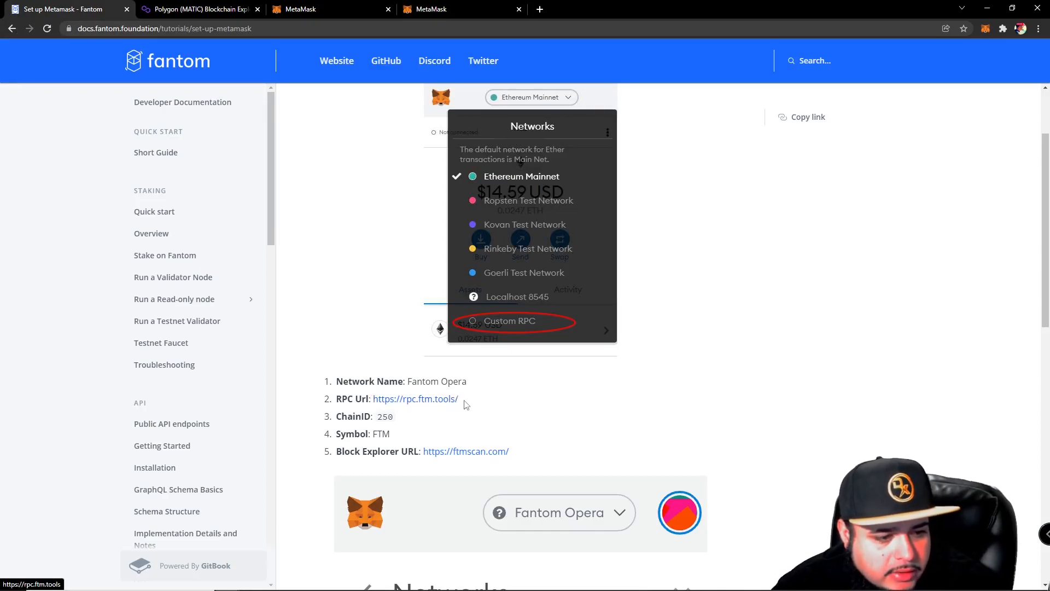
click(416, 398)
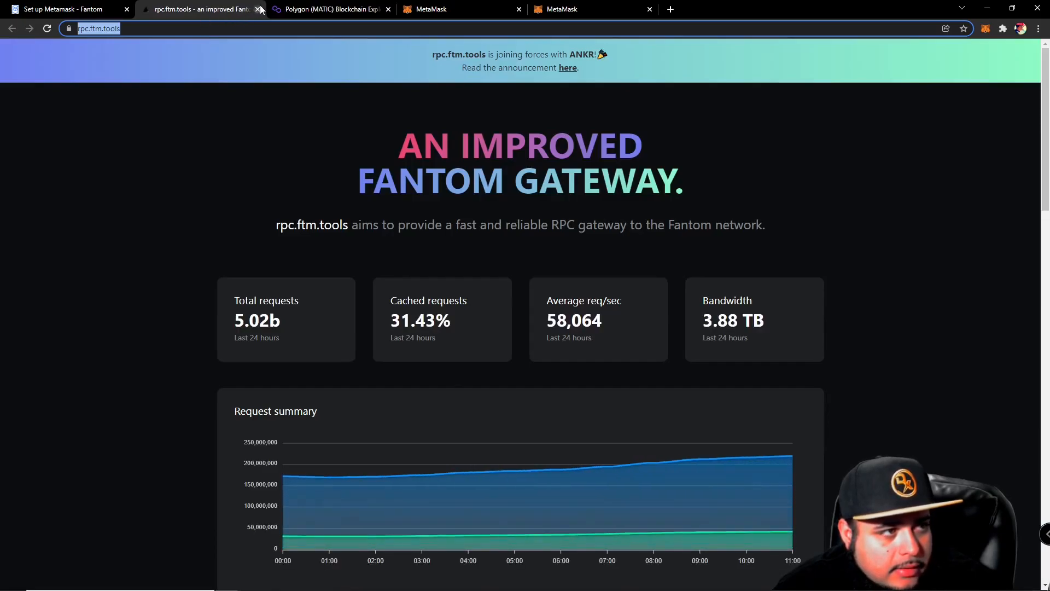
click(259, 9)
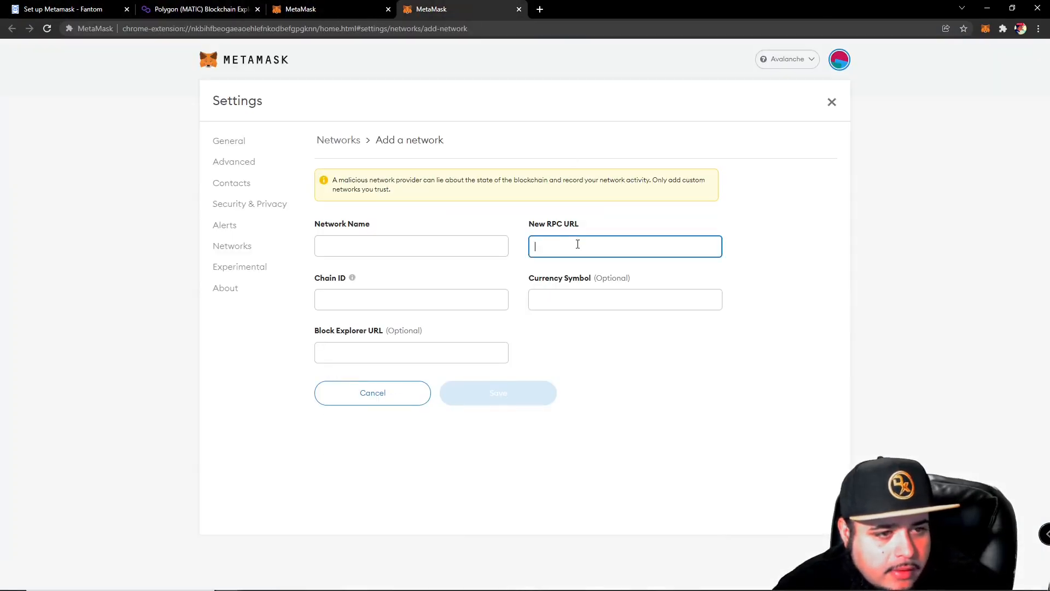
click(64, 9)
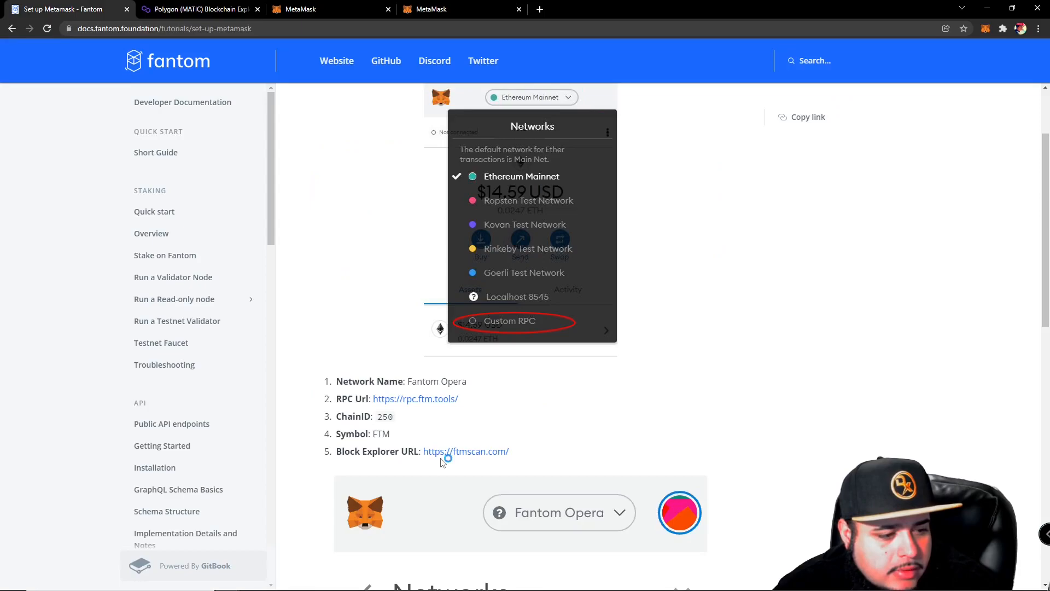
right_click(466, 450)
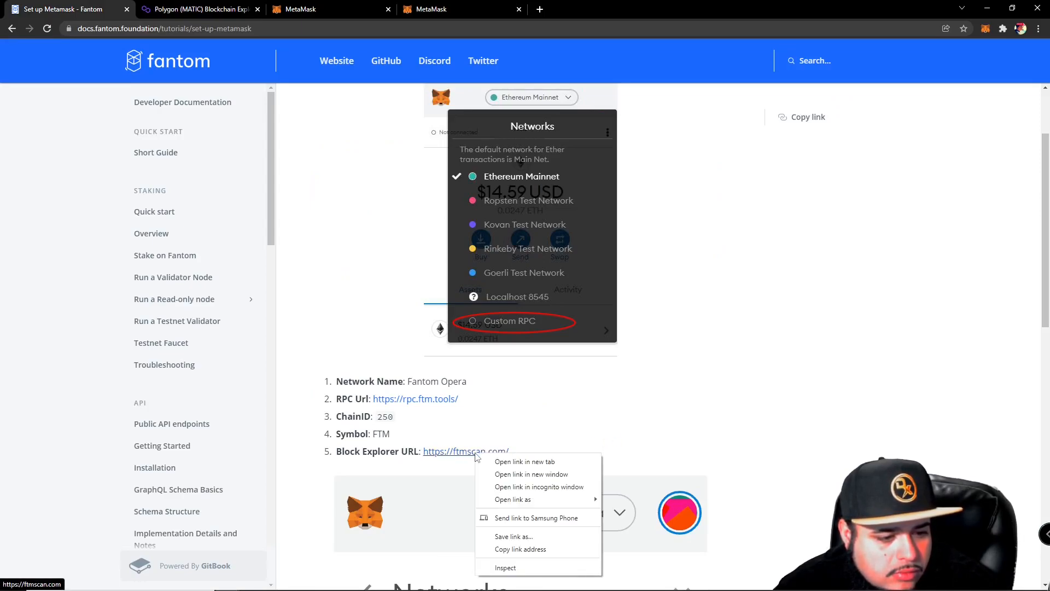
click(524, 462)
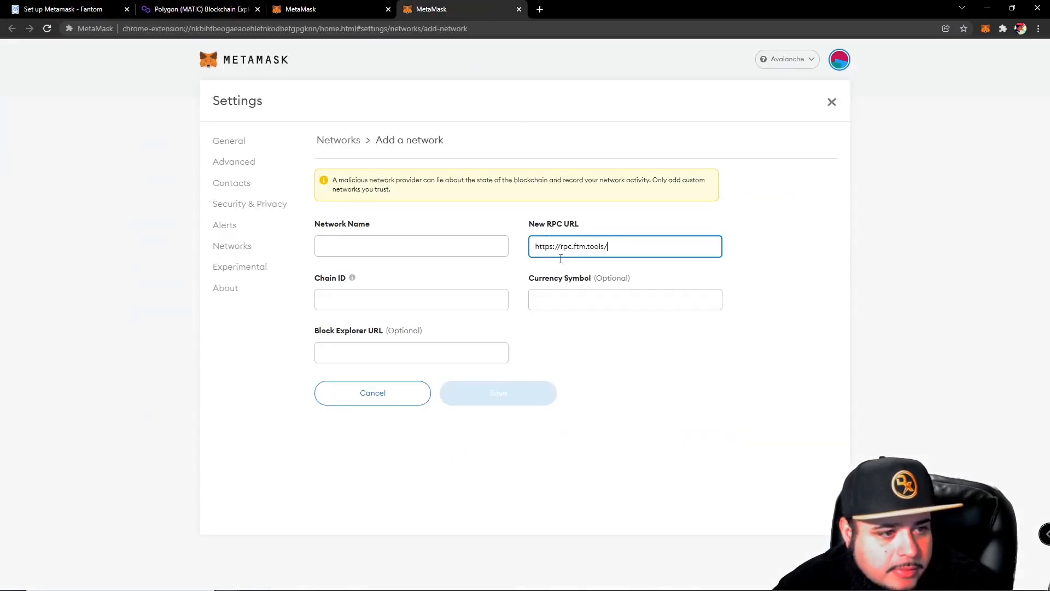
click(60, 8)
text(FTM)
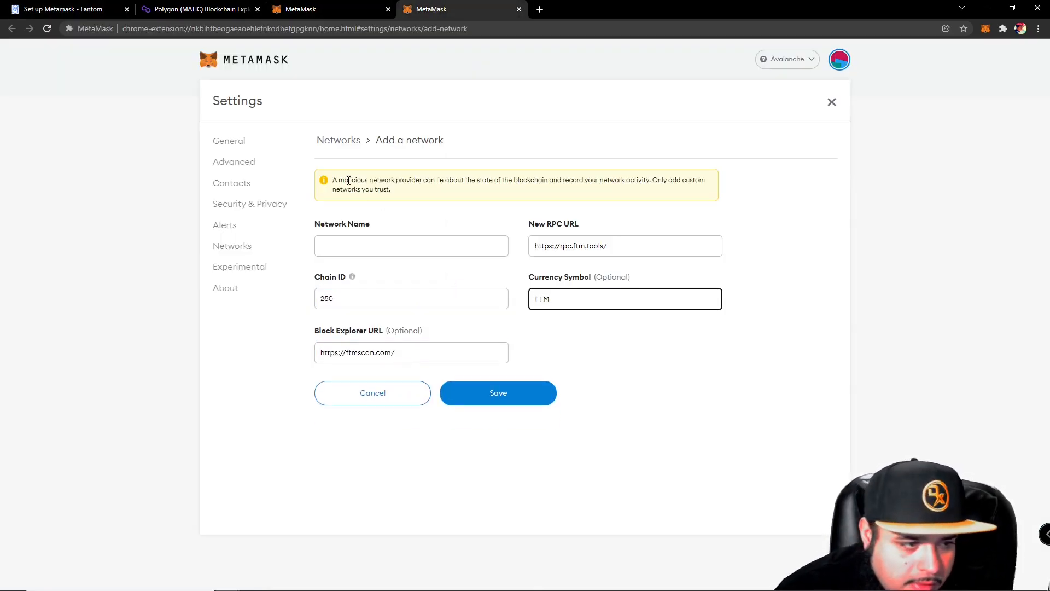
text(Pha)
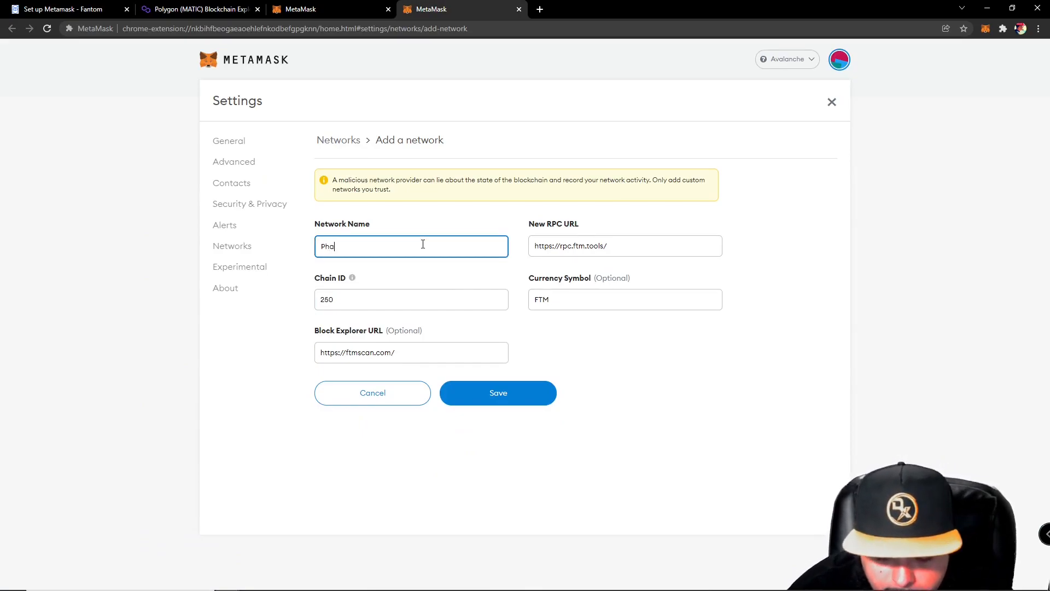
text(ntom Opera)
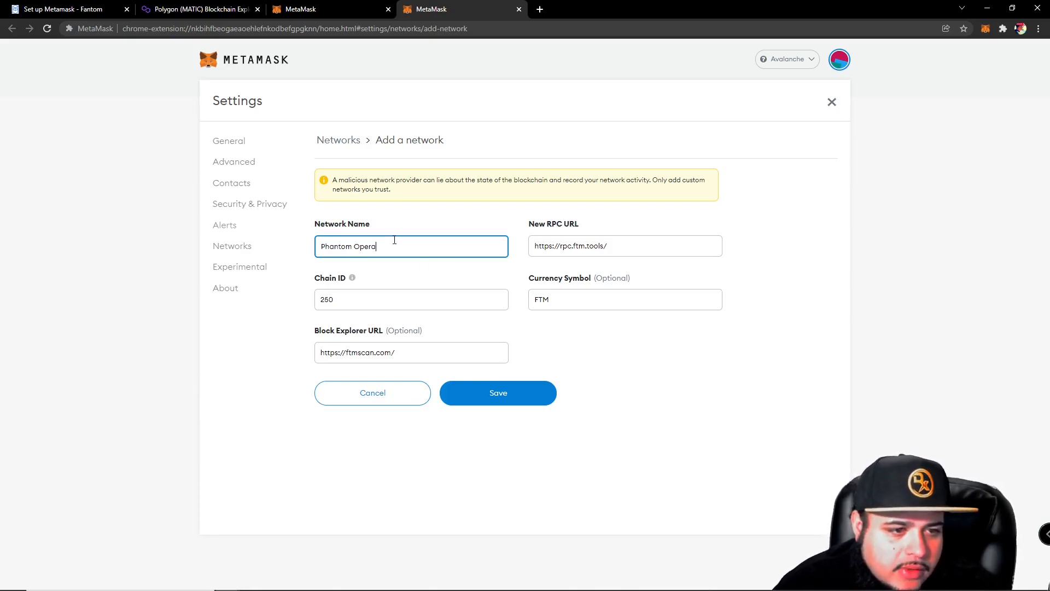
mouse_move(619, 422)
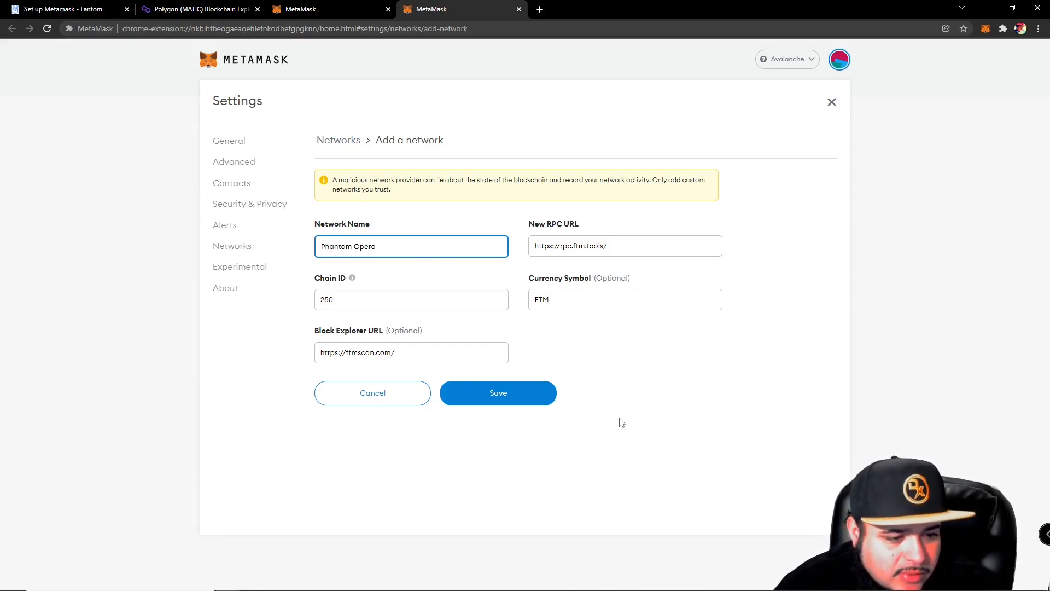
Save Phantom Opera and confirm it is the active network with 0 FTM.
click(497, 393)
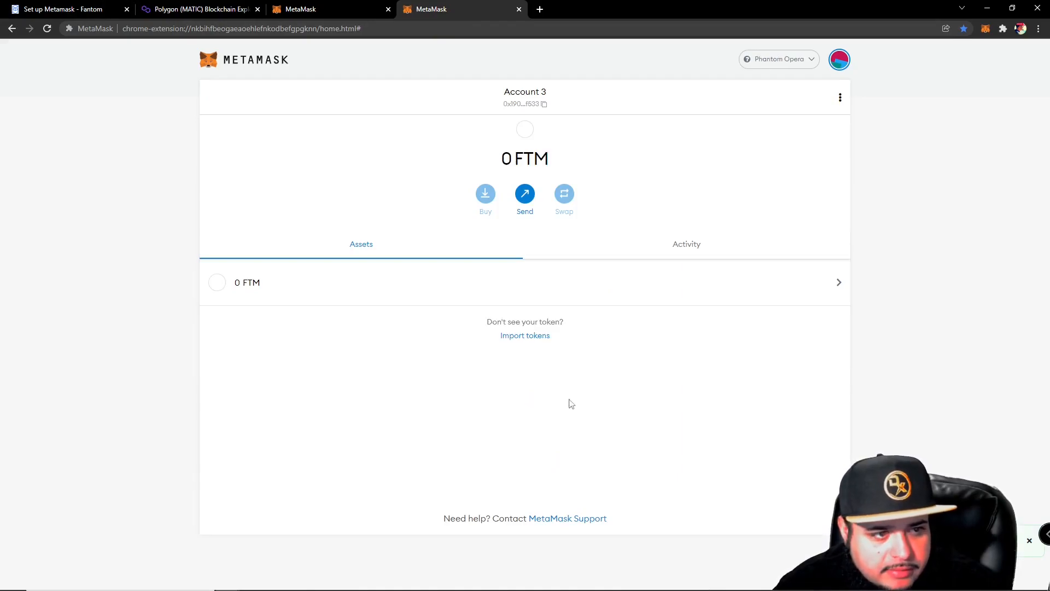
mouse_move(814, 88)
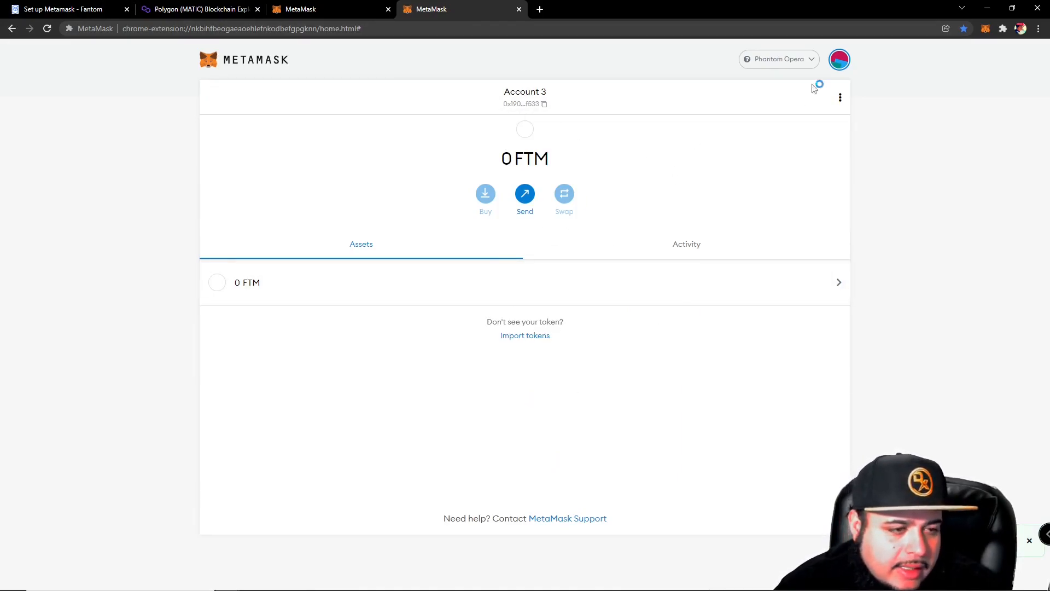
click(778, 59)
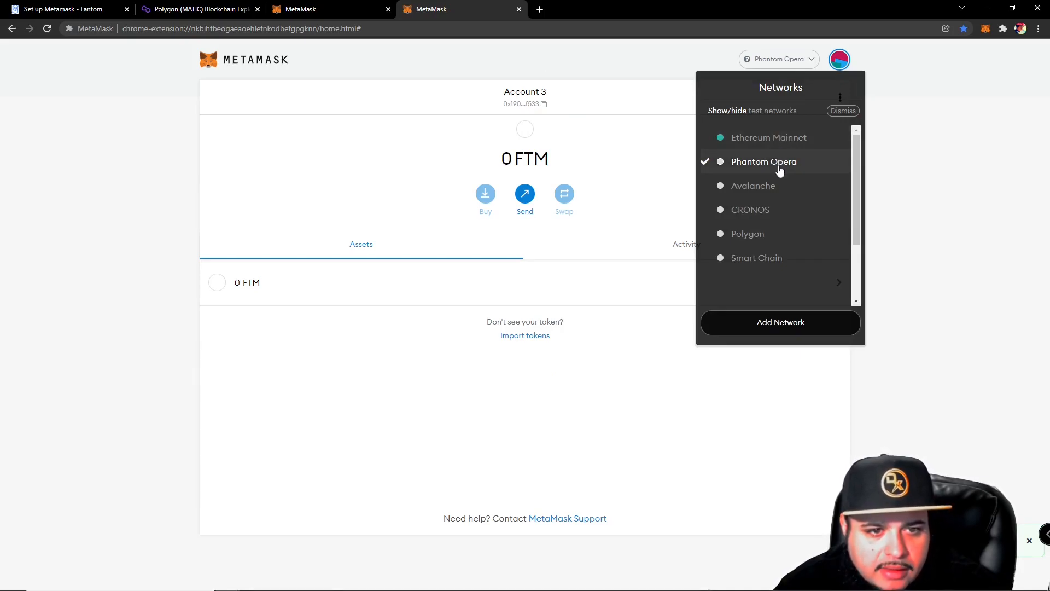
mouse_move(775, 234)
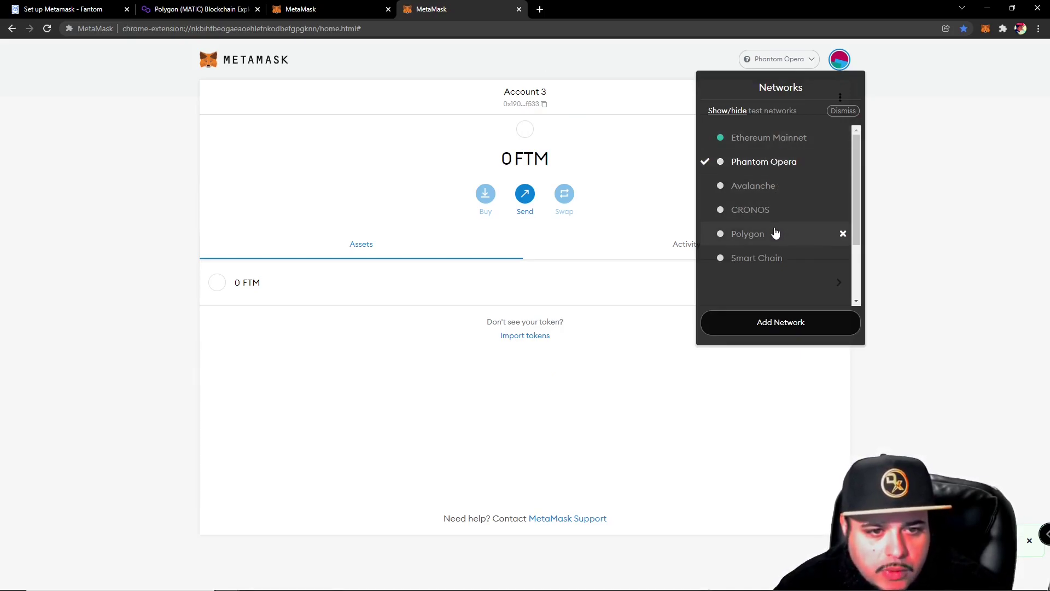
mouse_move(756, 258)
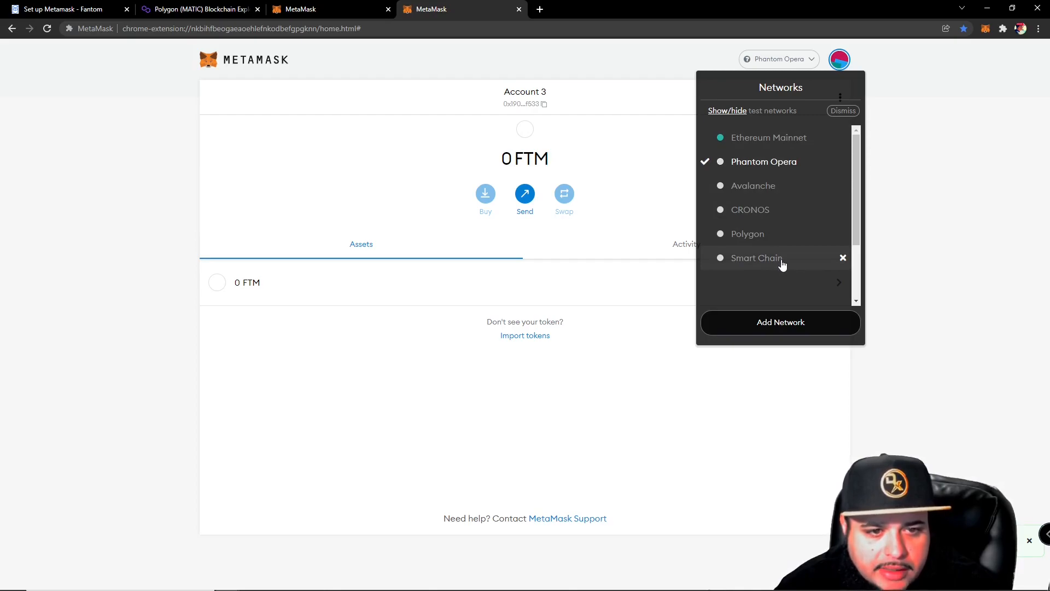
mouse_move(908, 231)
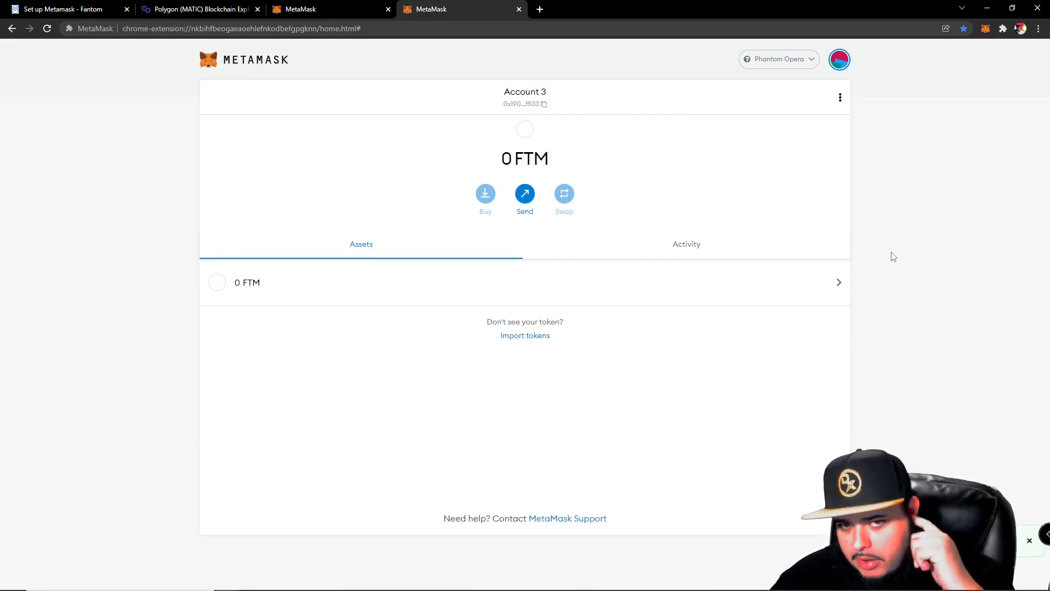
mouse_move(801, 282)
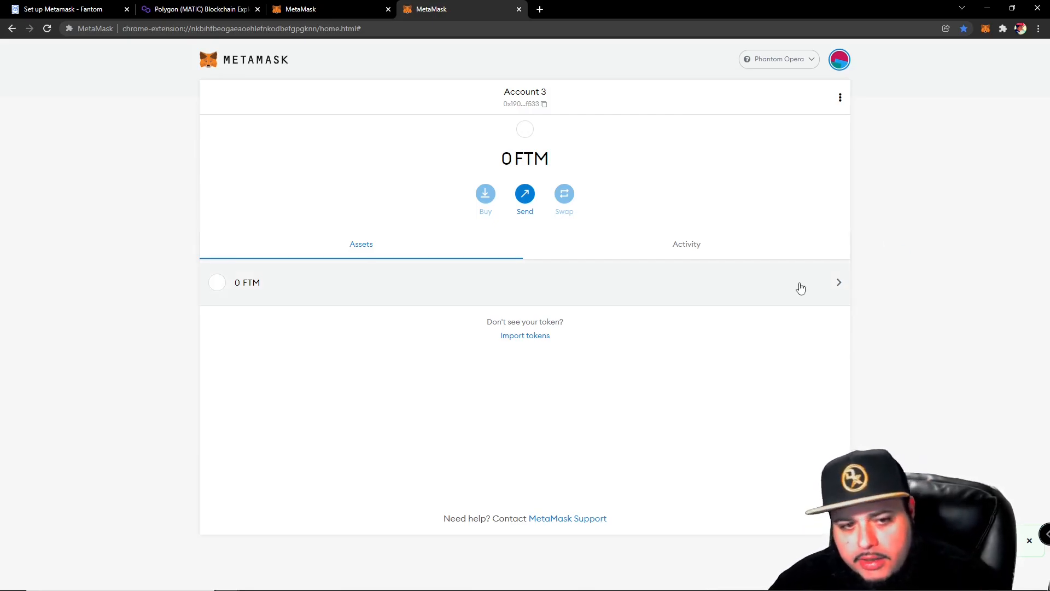